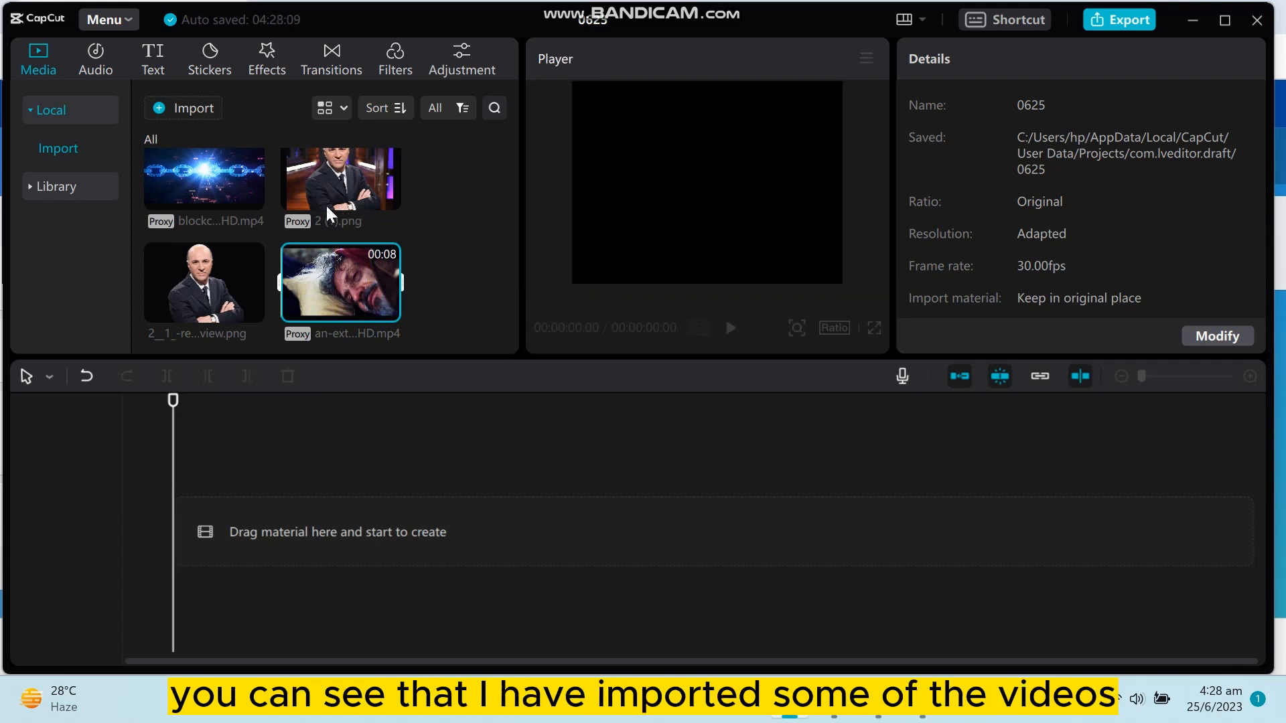
# - Add the close-up clip of the bearded man on a pillow to the timeline
pyautogui.click(339, 282)
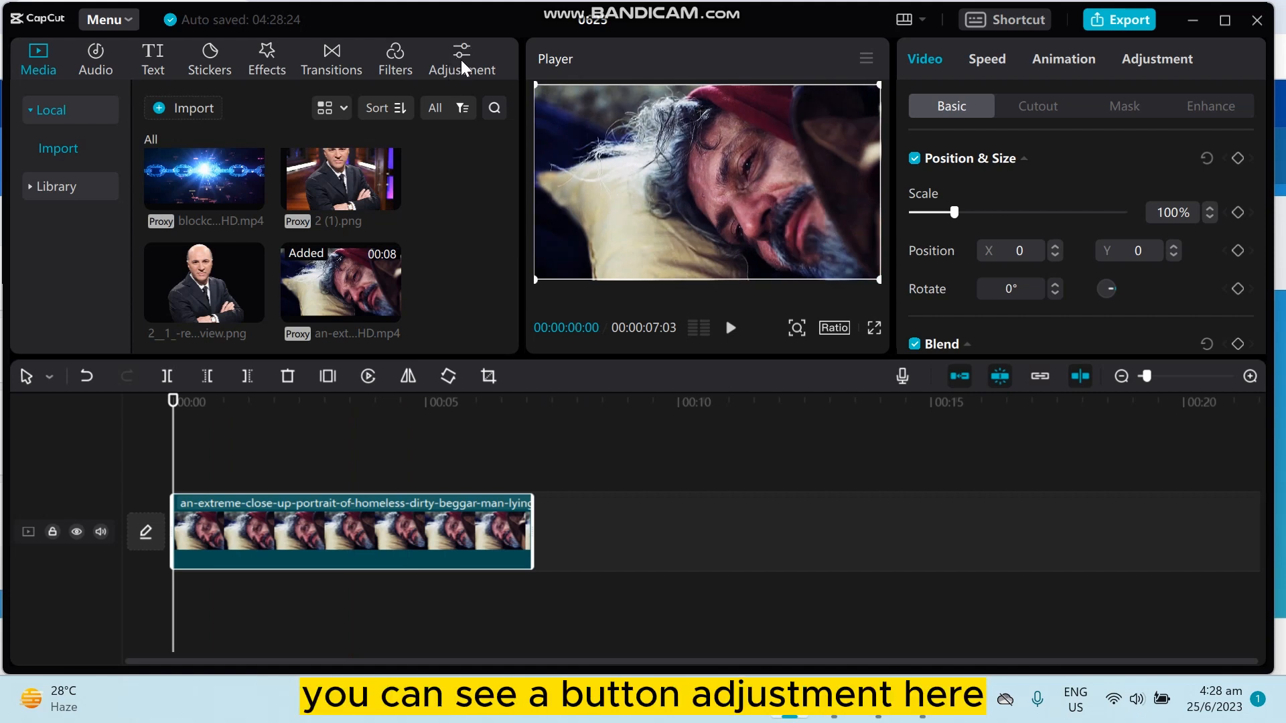
# - Place a Custom adjustment layer, Adjustment1, above the clip and select it
pyautogui.click(462, 57)
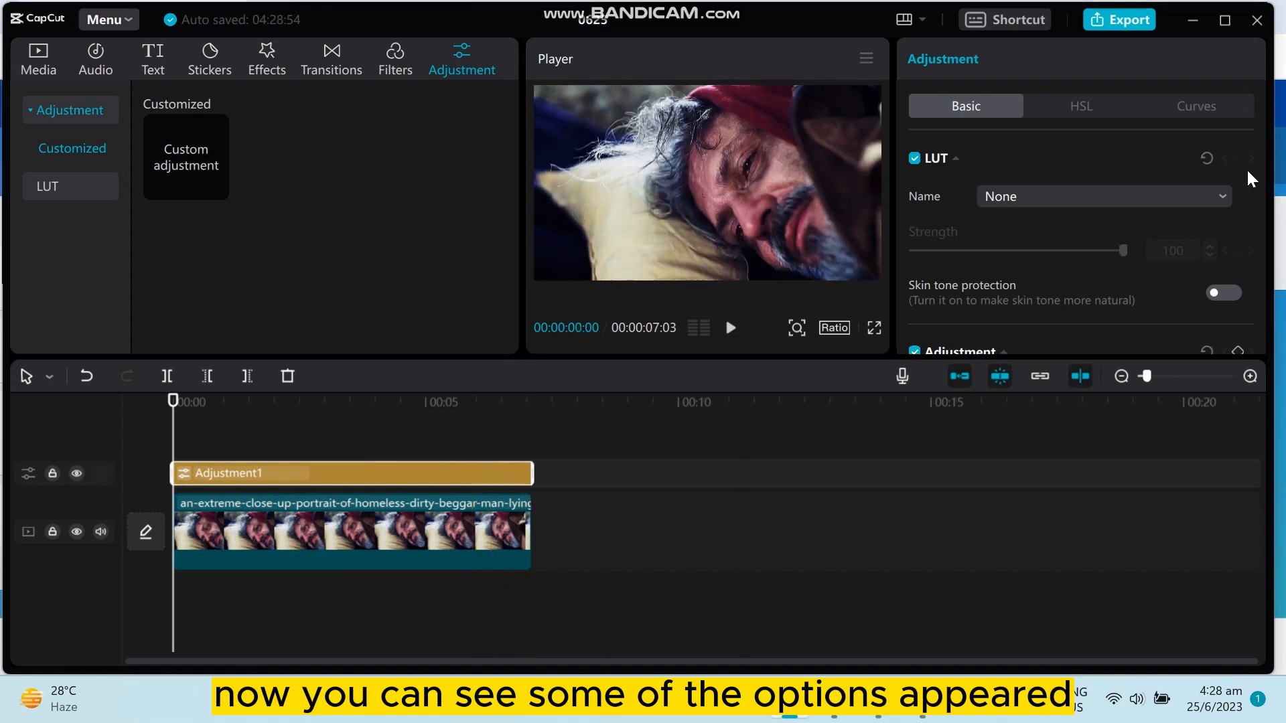
pyautogui.moveTo(1016, 162)
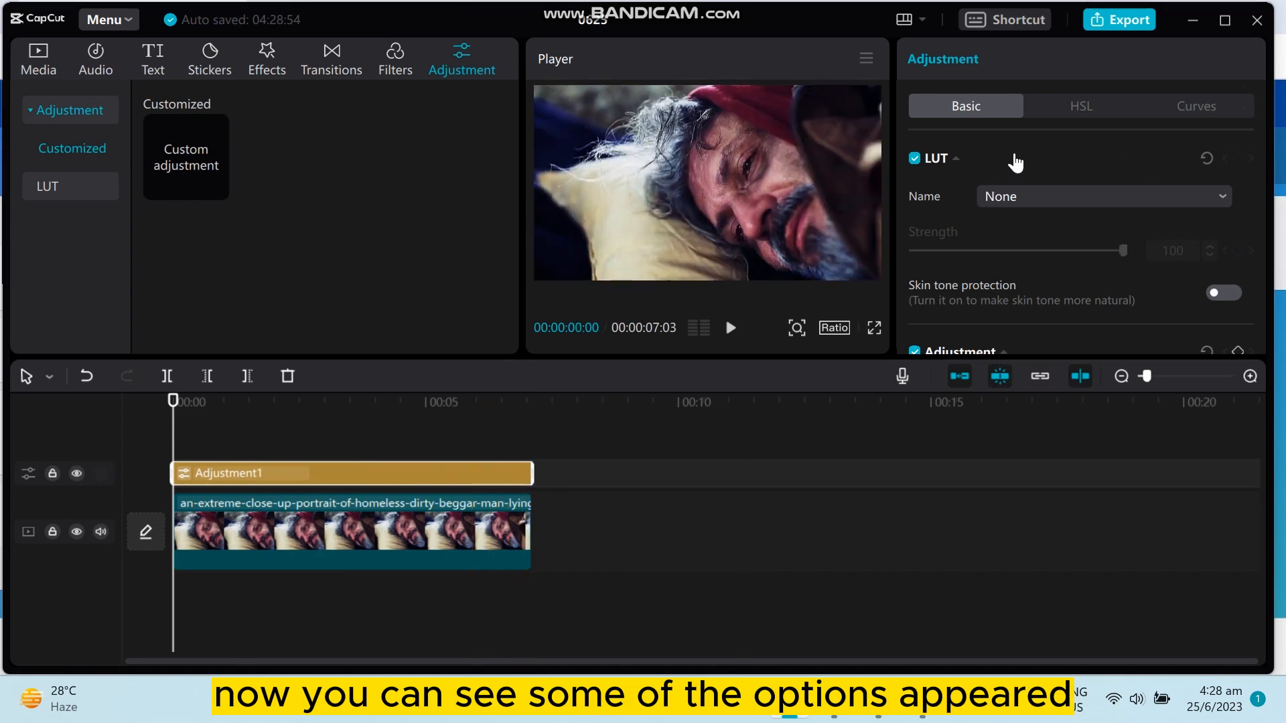
pyautogui.moveTo(1048, 206)
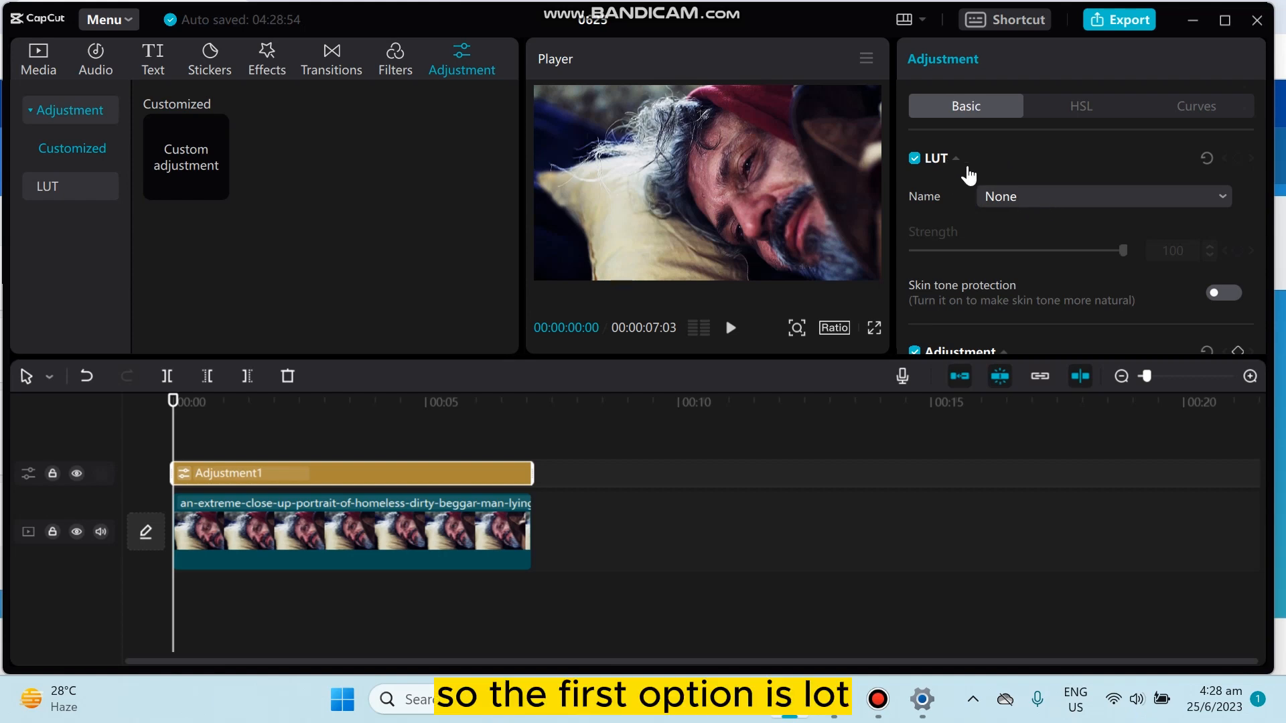
# - Give Adjustment1 hue 16, saturation 14, fade 25 and vignette 16
pyautogui.click(1103, 196)
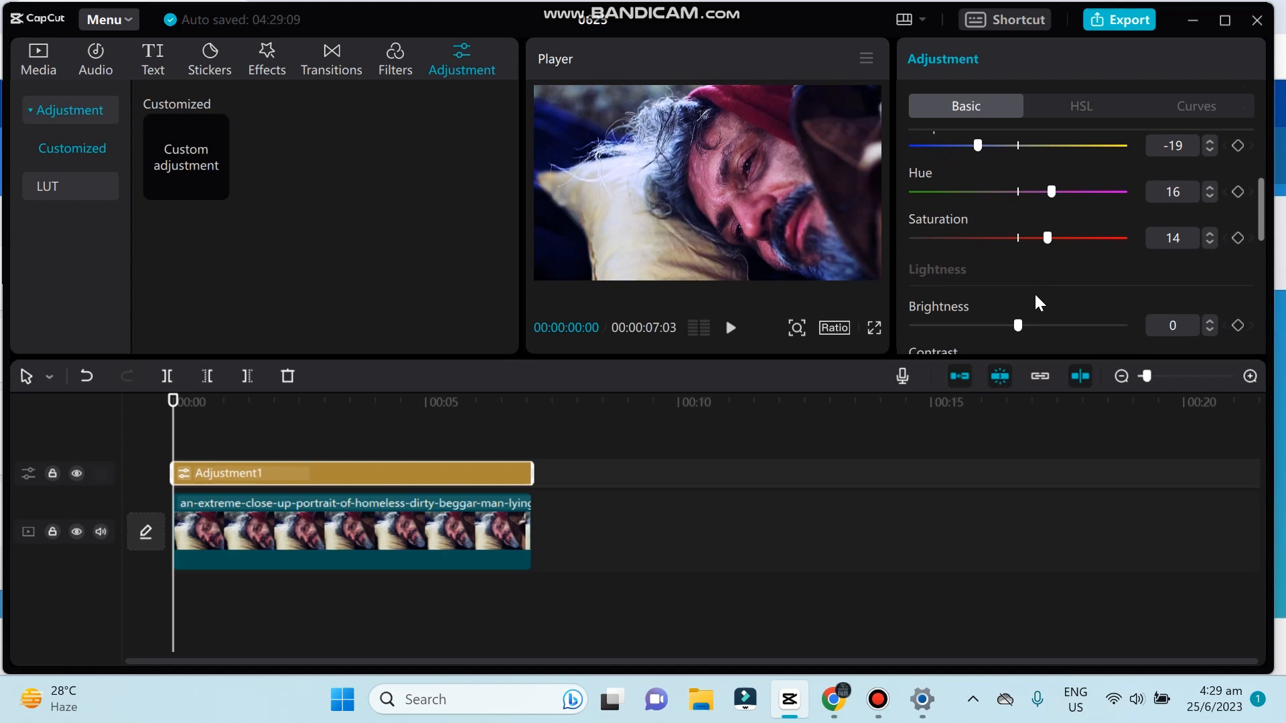
pyautogui.scroll(-3)
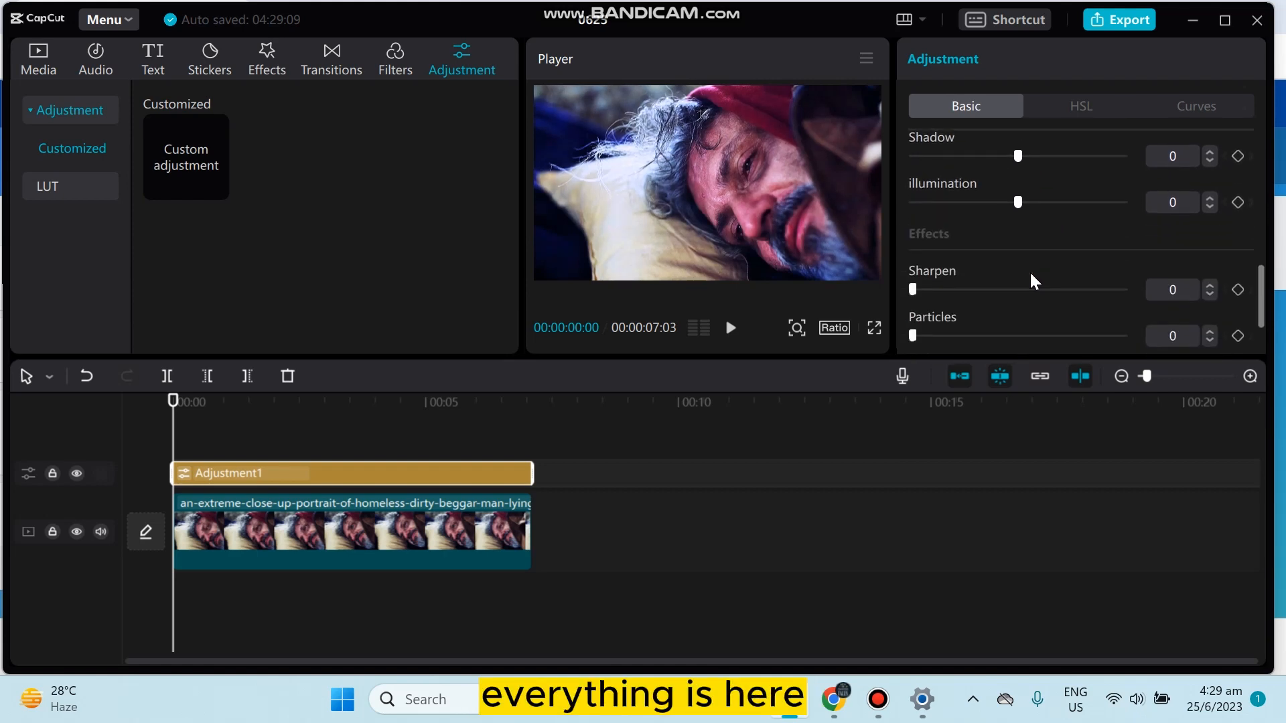
pyautogui.scroll(-3)
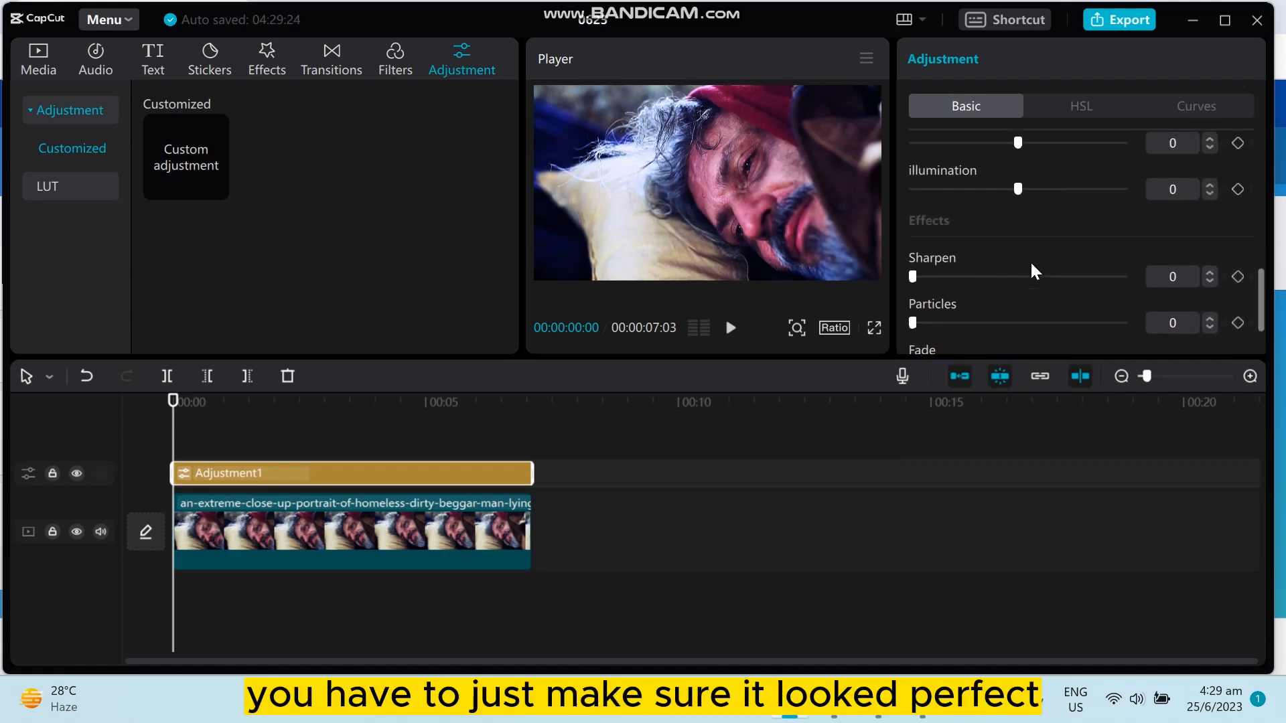
pyautogui.scroll(-3)
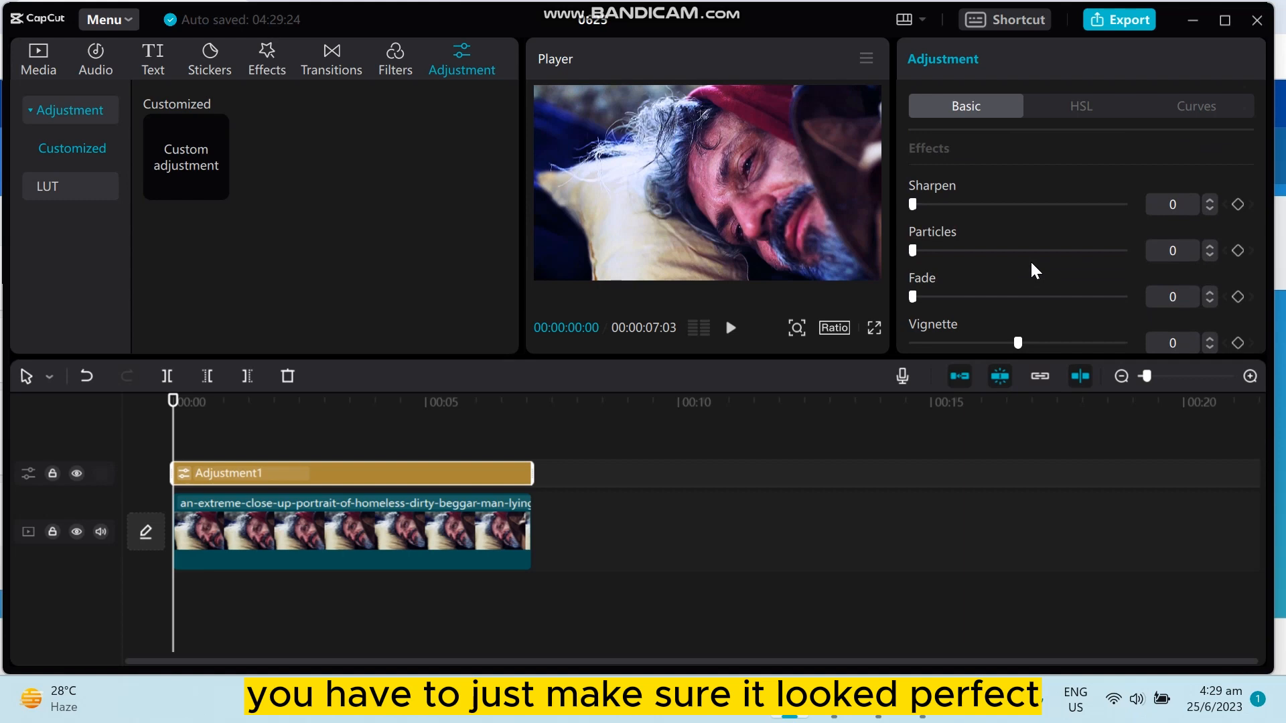
pyautogui.moveTo(918, 302)
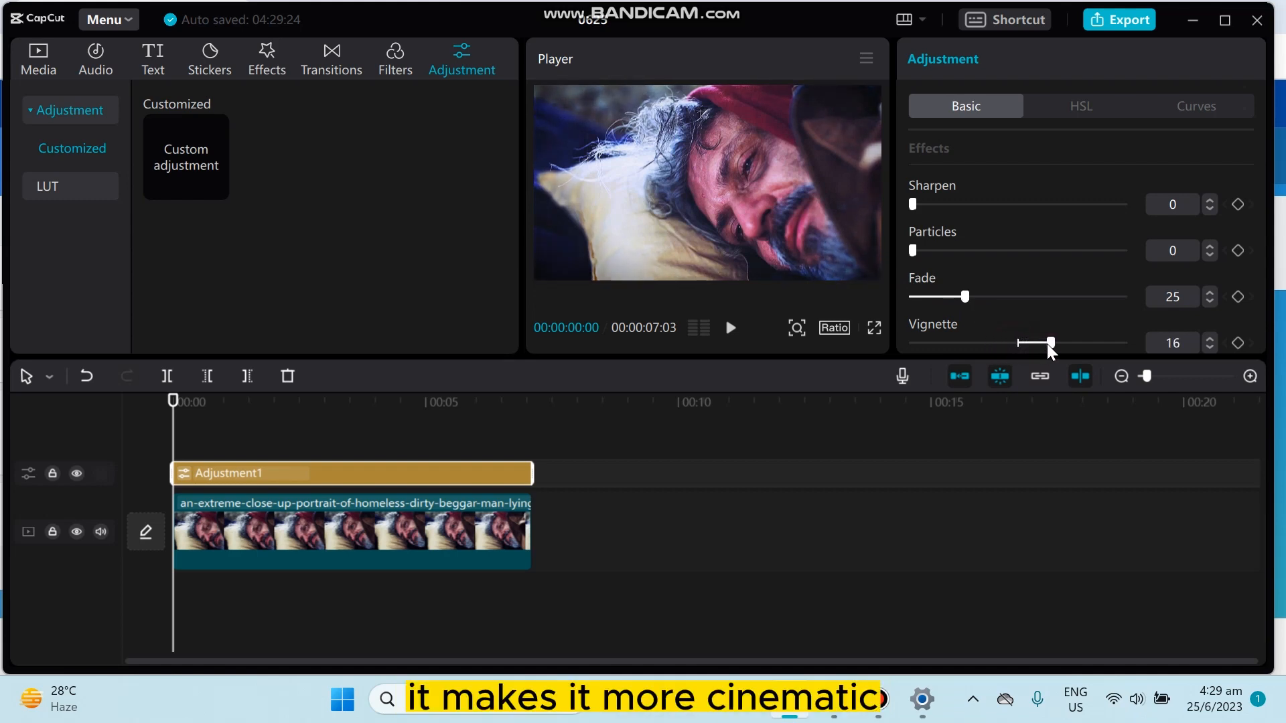
# - Show Adjustment1's HSL controls, with all values at zero
pyautogui.click(1081, 106)
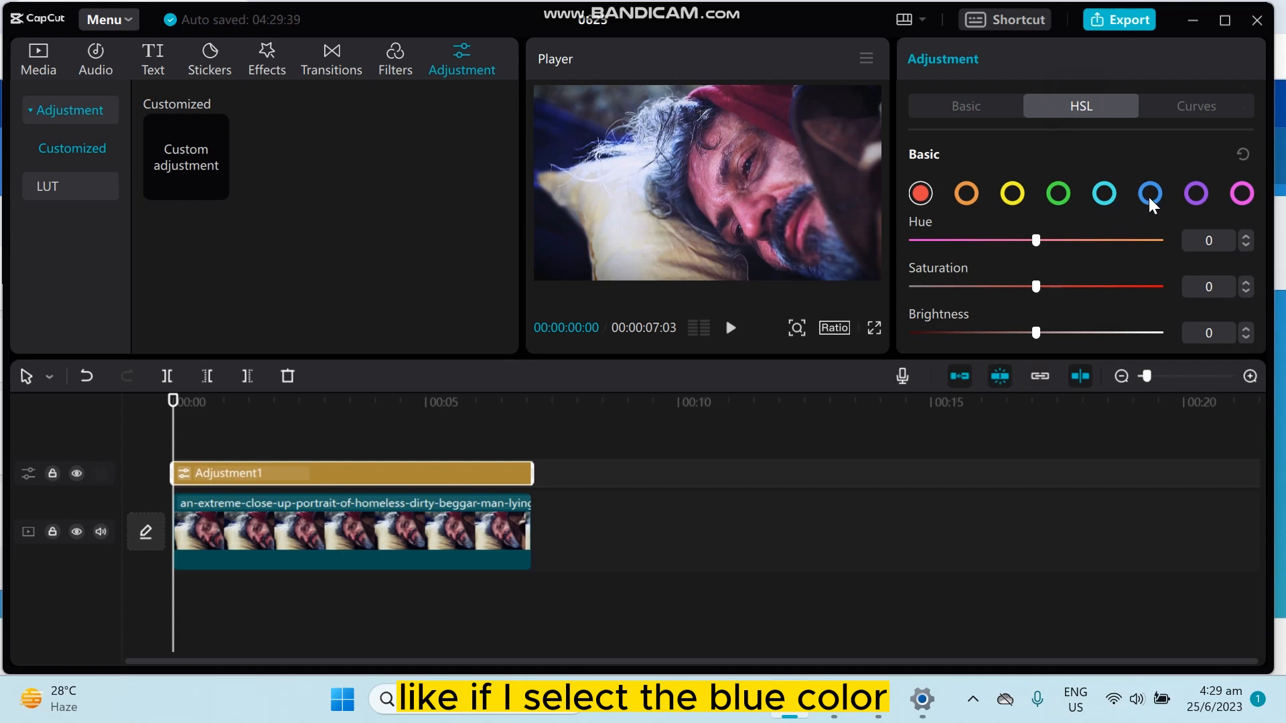
# - Set the blue HSL range to hue 3, saturation 60, brightness 9
pyautogui.click(1151, 193)
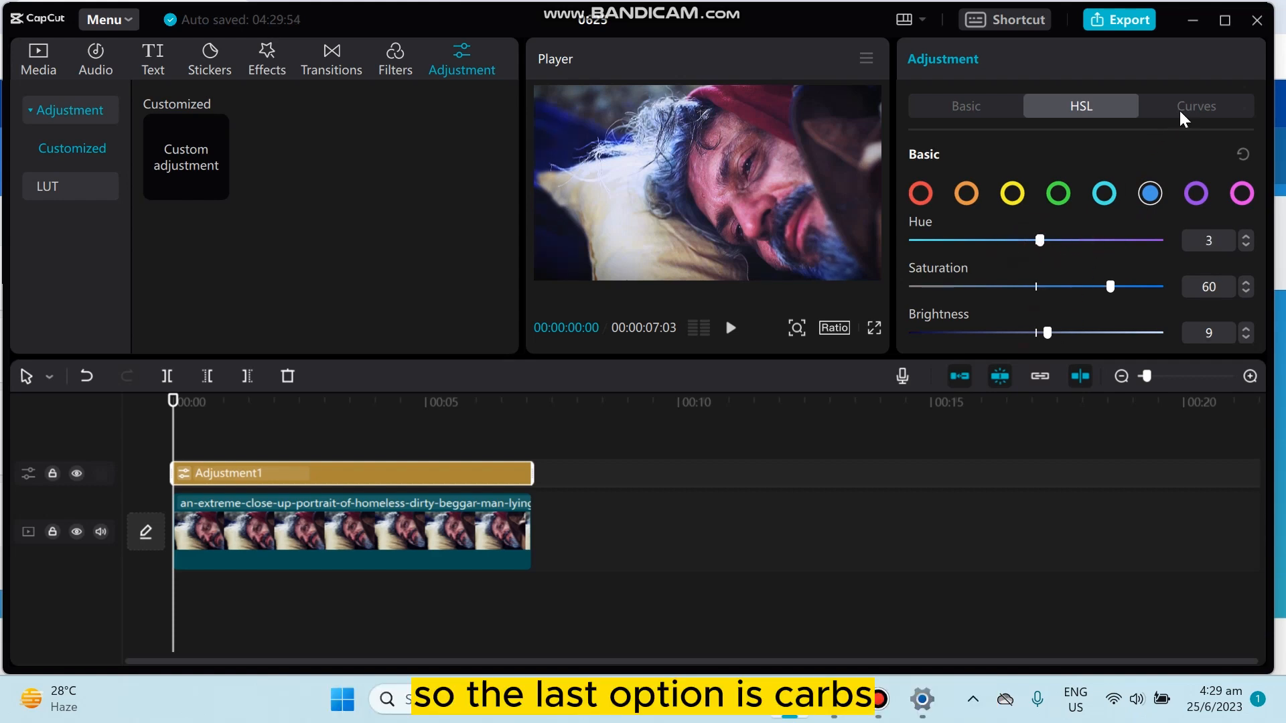
pyautogui.click(1195, 106)
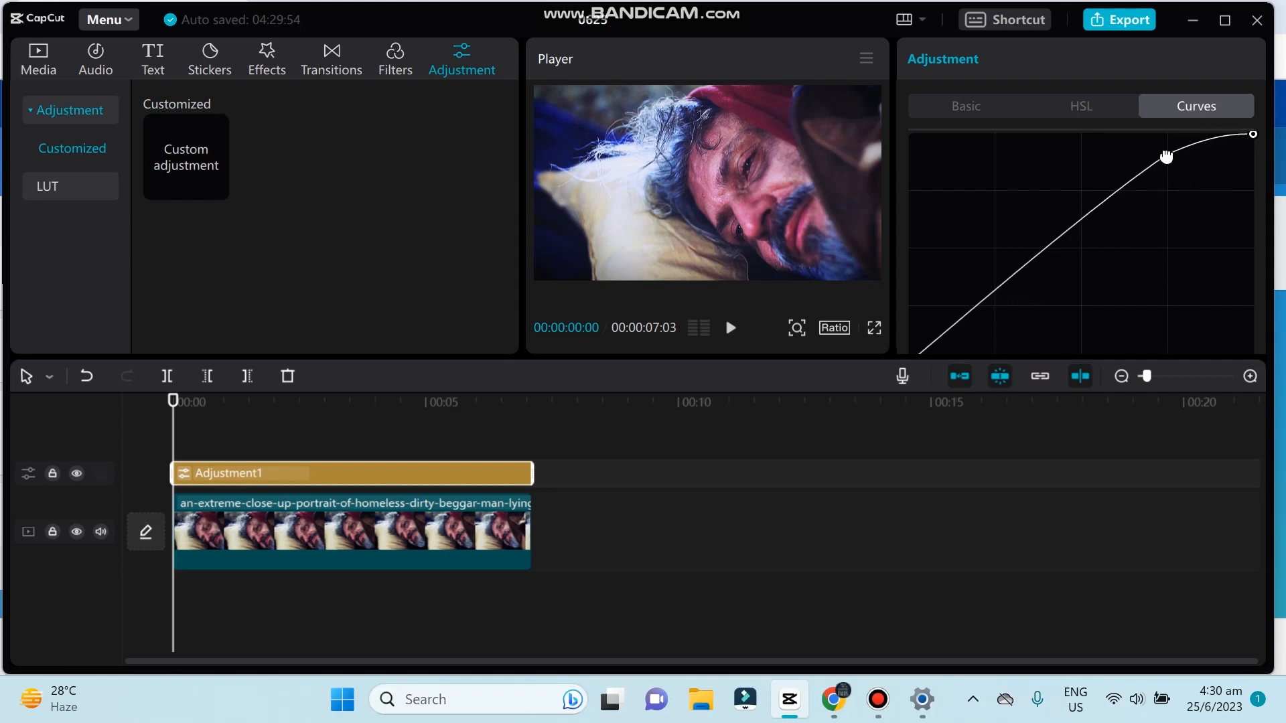
# - Bend the luminance and green curves into S-shapes, then preview around three seconds
pyautogui.click(1057, 237)
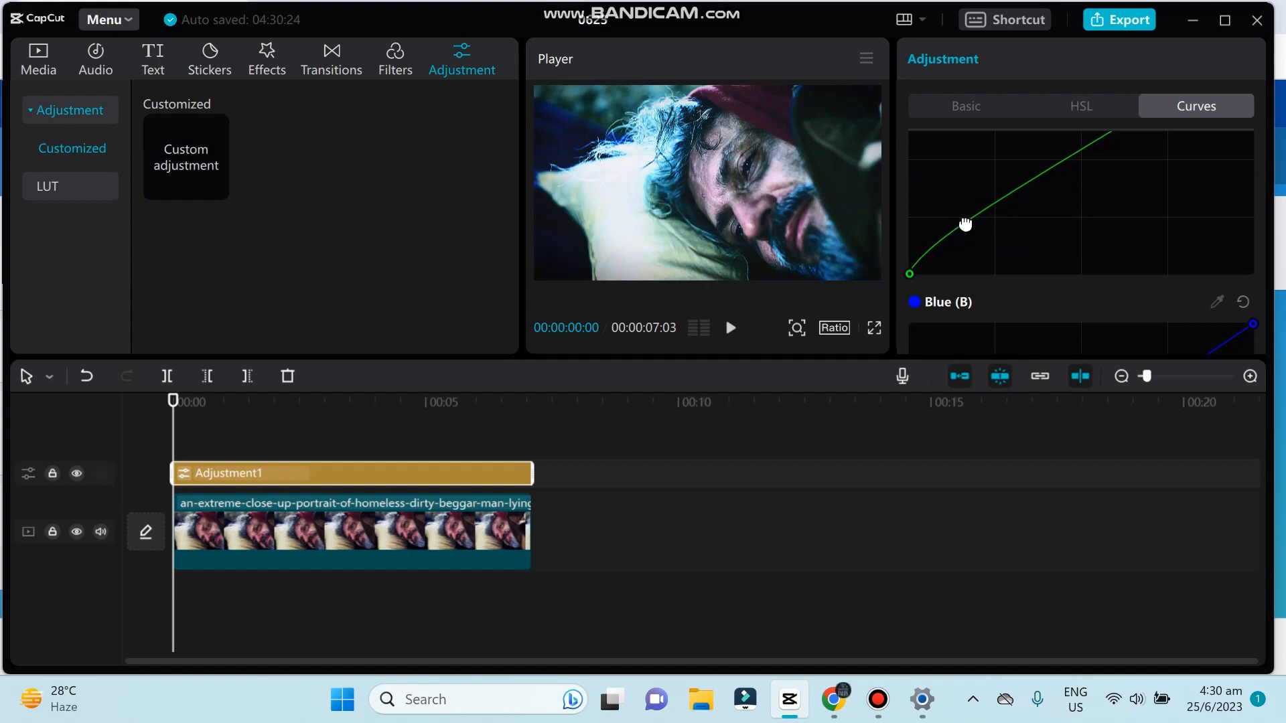
pyautogui.click(873, 327)
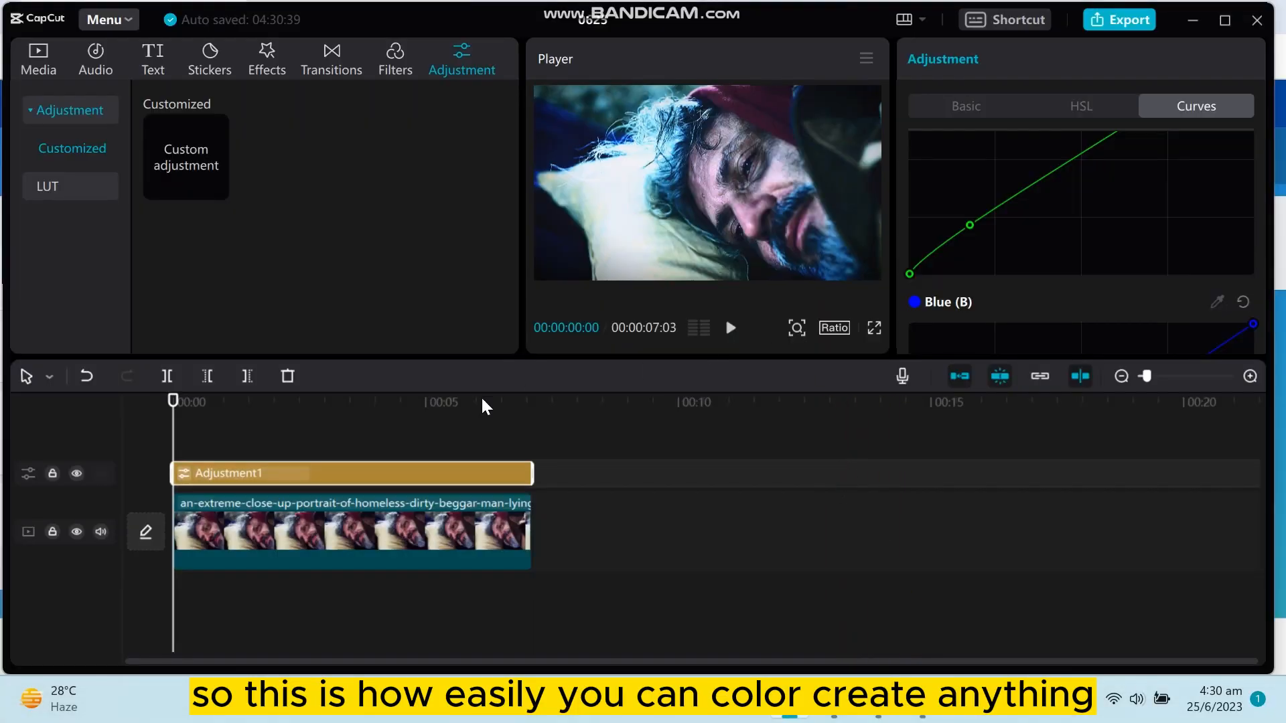
pyautogui.click(336, 402)
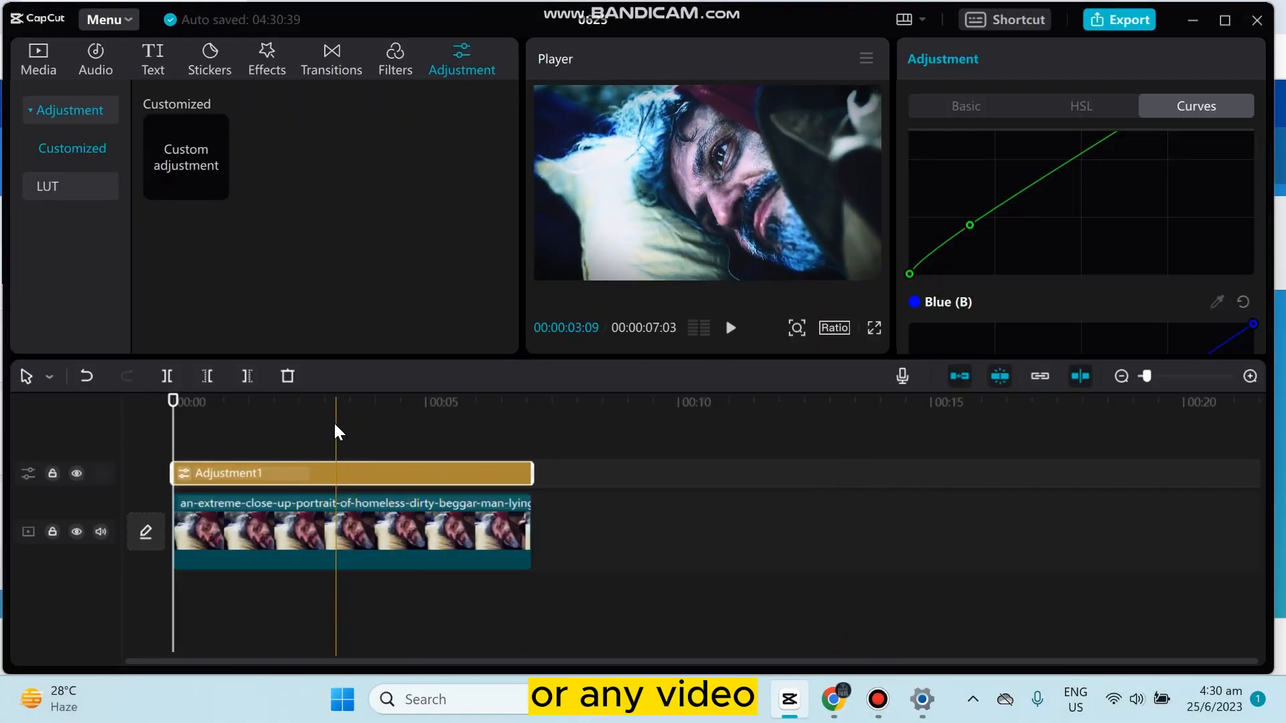